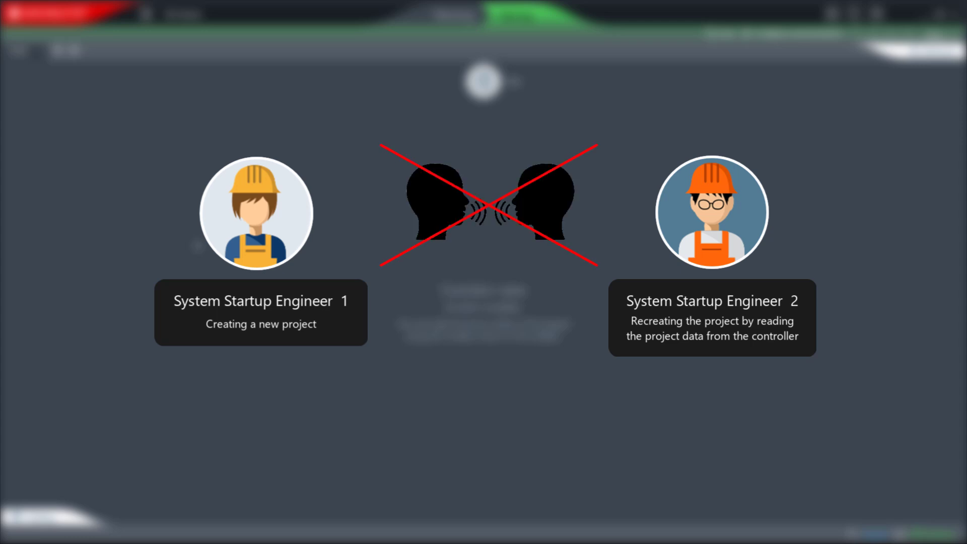
- Create New project 1 from a network scan, reading in UHX65AM with Lifting and Travel axes
click(261, 213)
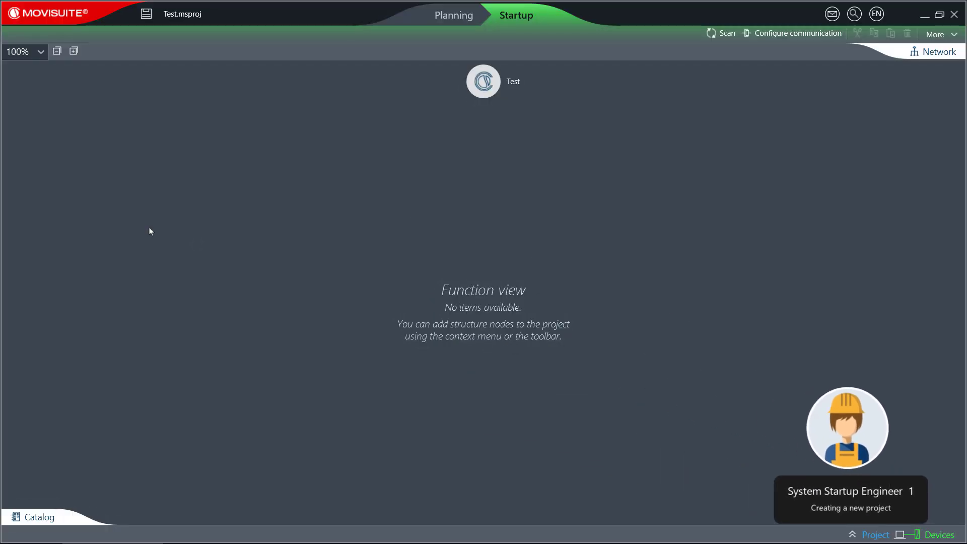
right_click(149, 231)
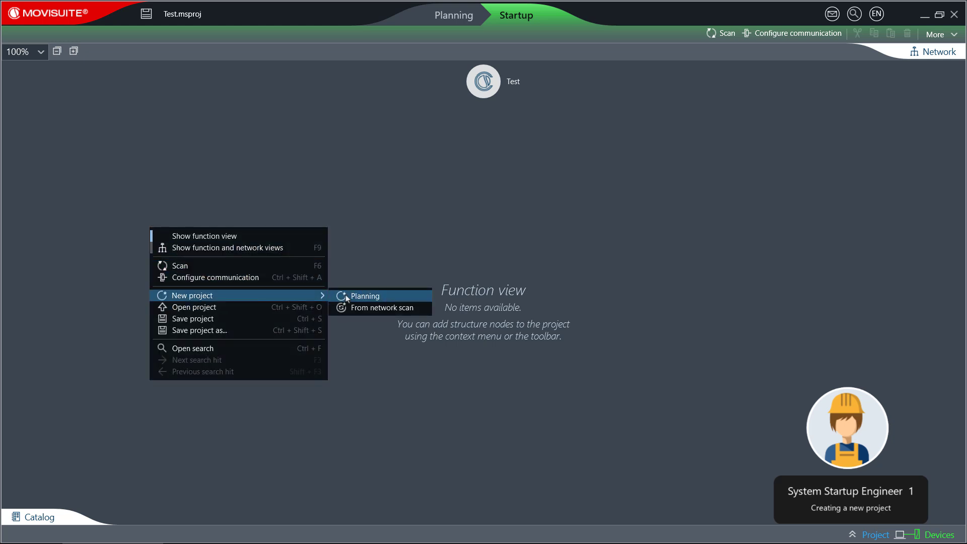
click(365, 296)
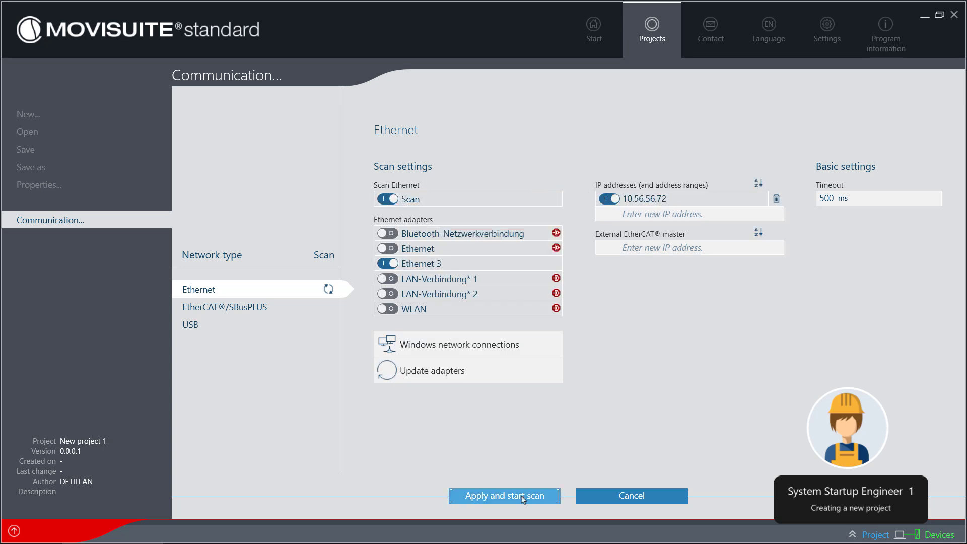
click(503, 495)
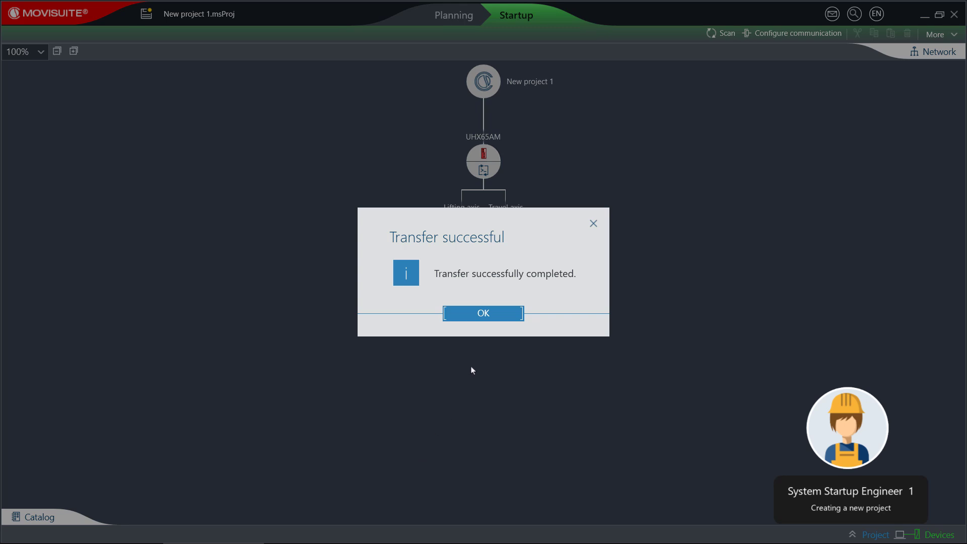
click(483, 312)
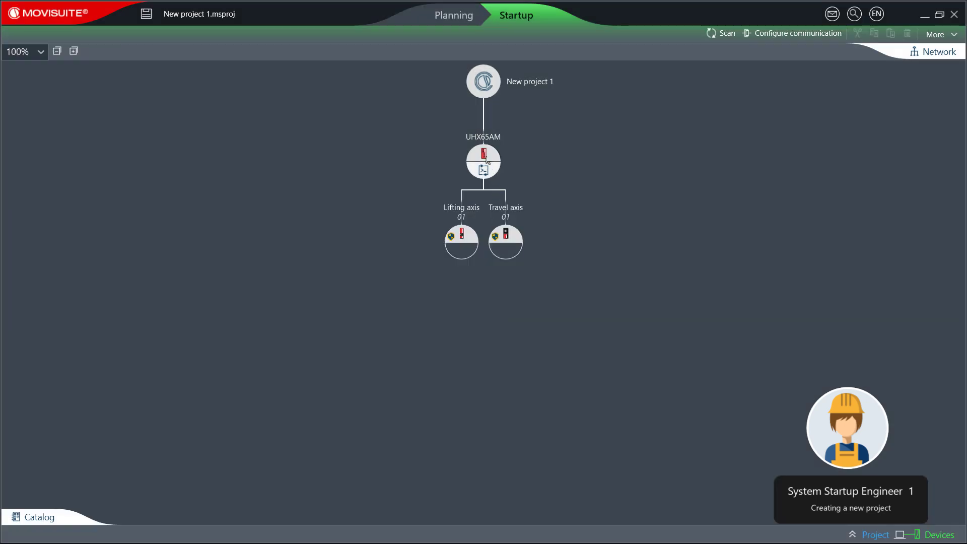
- Add a catalog software node under UHX65AM and name it SRS
right_click(483, 162)
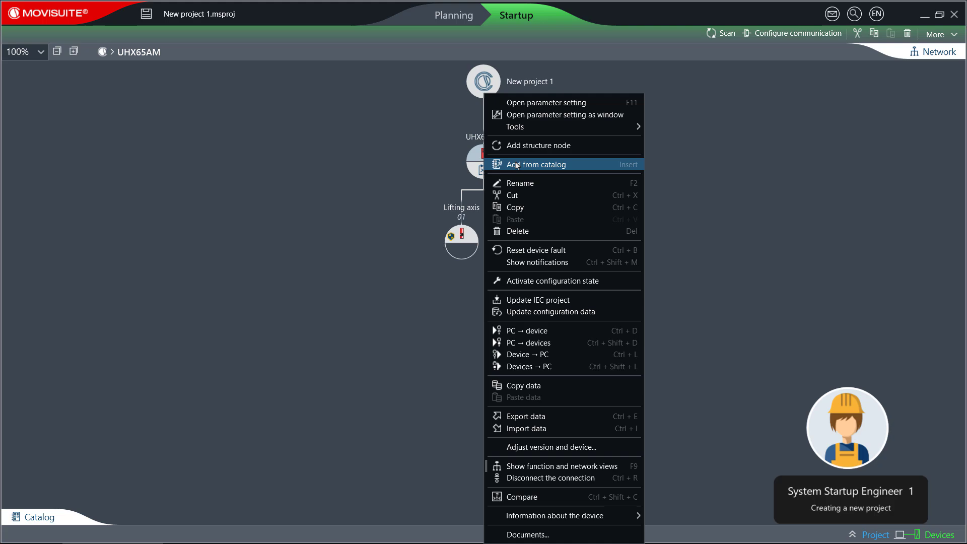
click(537, 164)
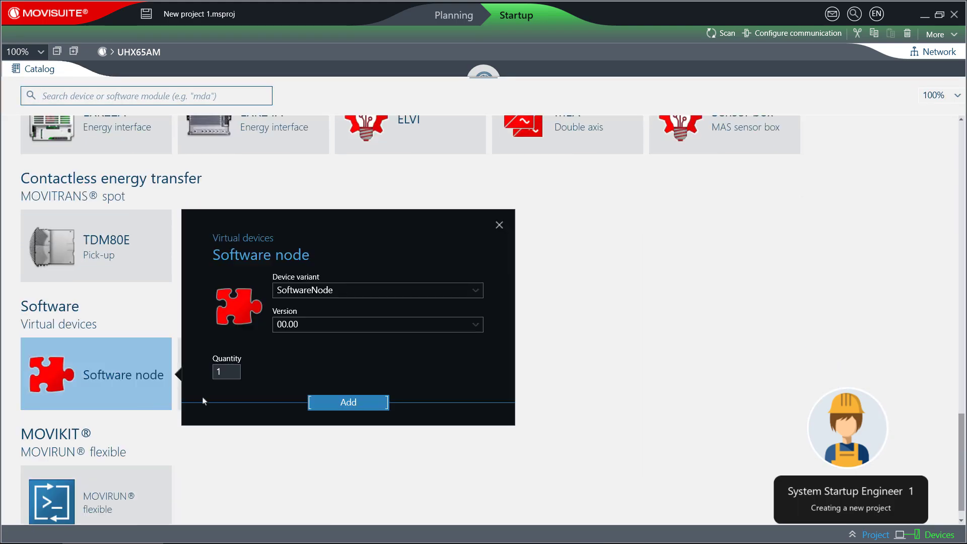
click(347, 402)
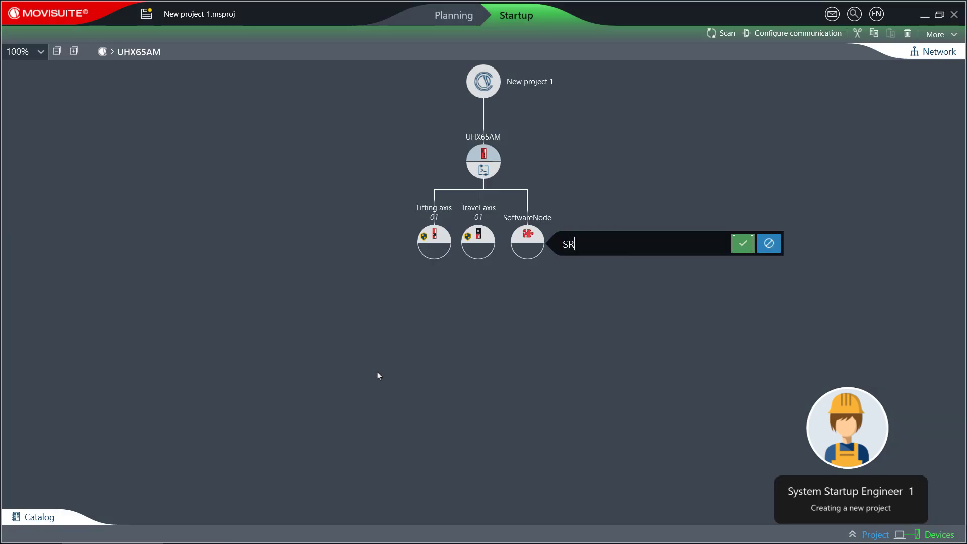
click(742, 242)
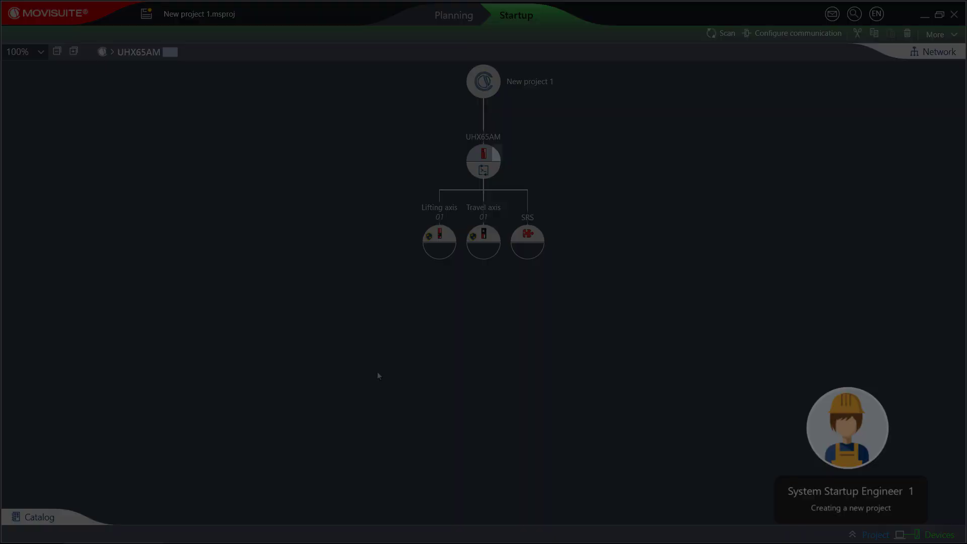
click(527, 241)
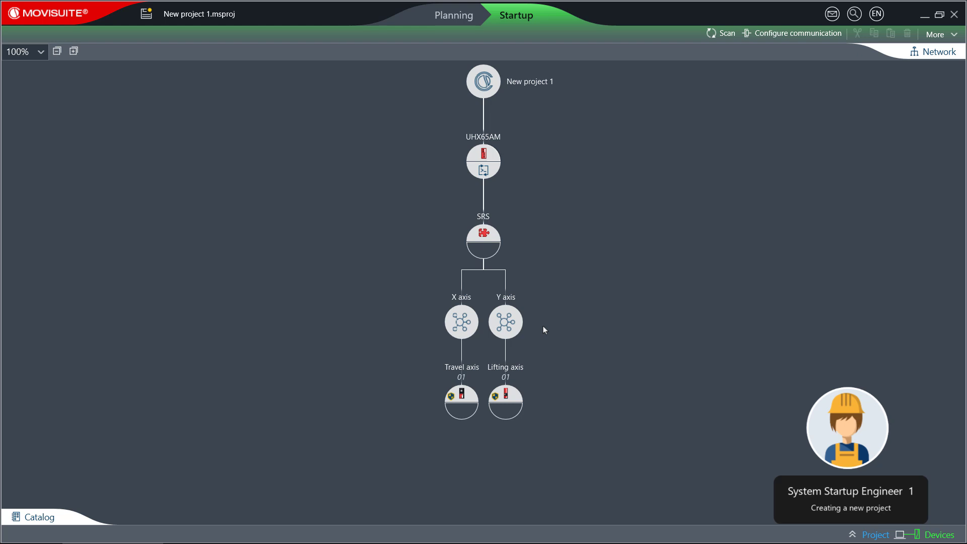
mouse_move(573, 365)
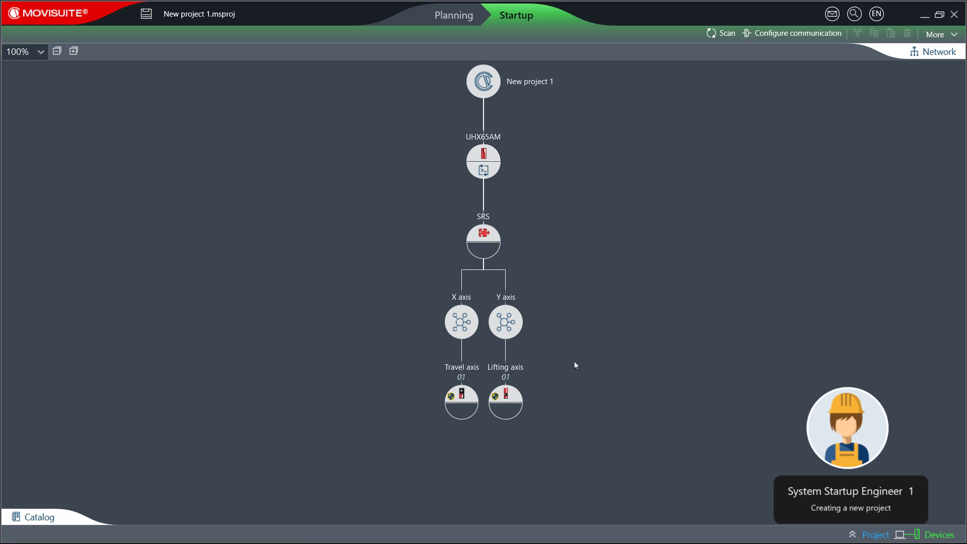
- Restore the Travel axis delivery state and add the StackerCrane MultiMotion MOVIKIT (C3)
right_click(461, 403)
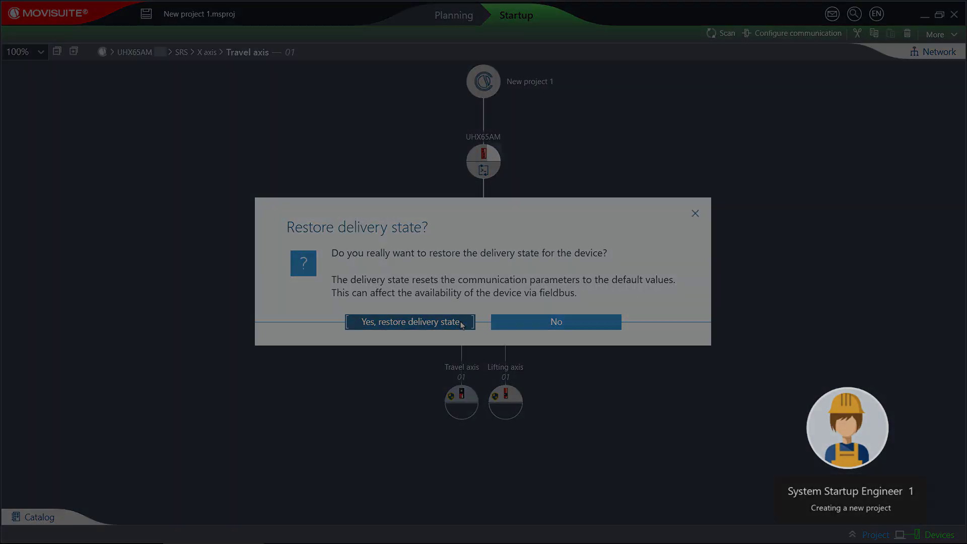
click(409, 321)
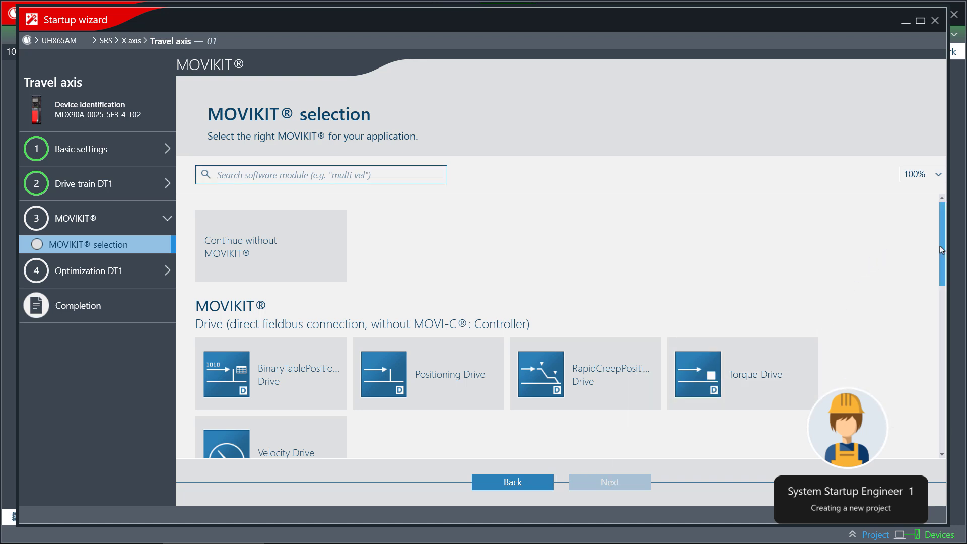
scroll(down, 3)
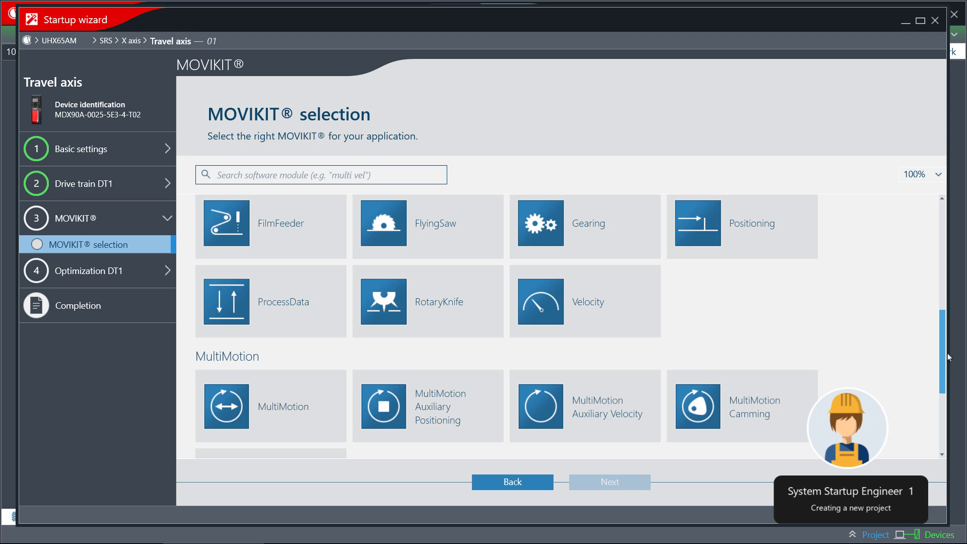
scroll(down, 3)
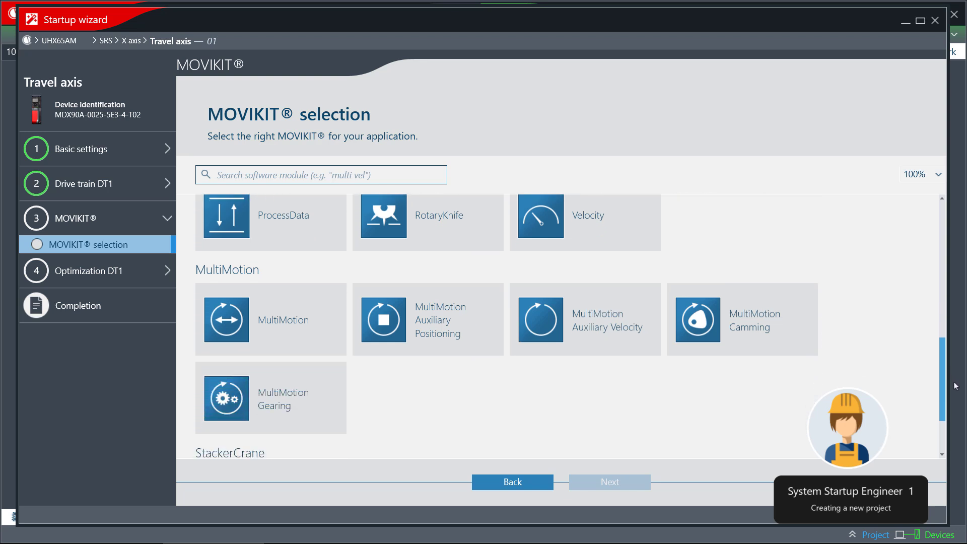
scroll(down, 3)
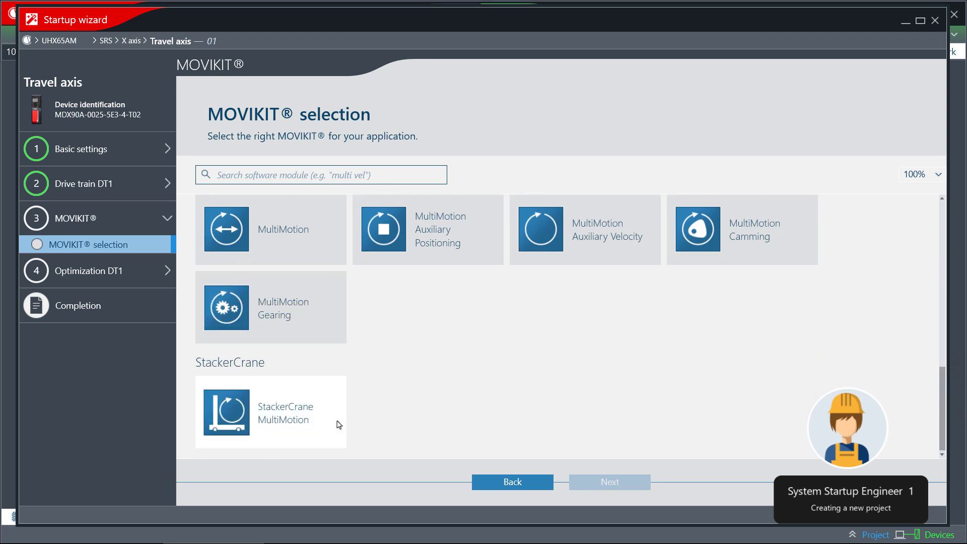
click(270, 412)
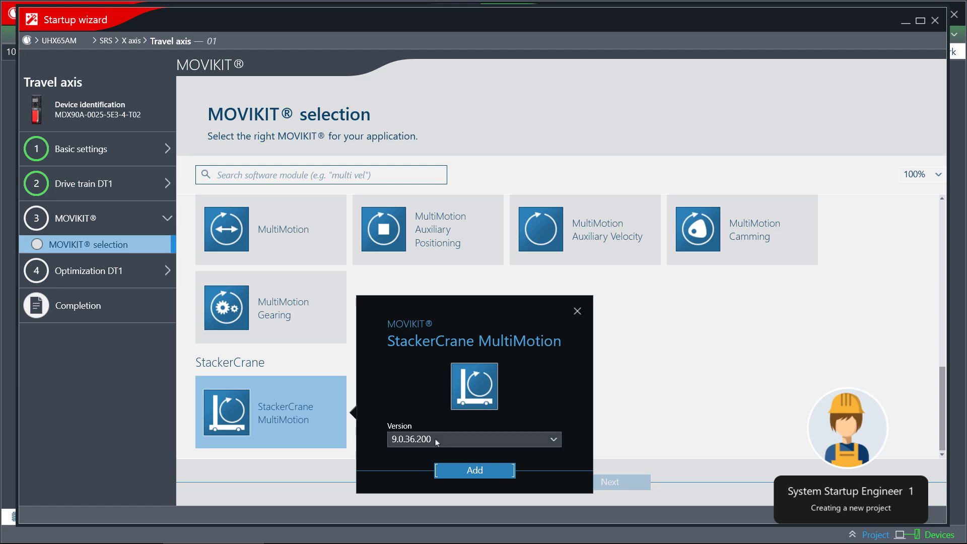
click(474, 470)
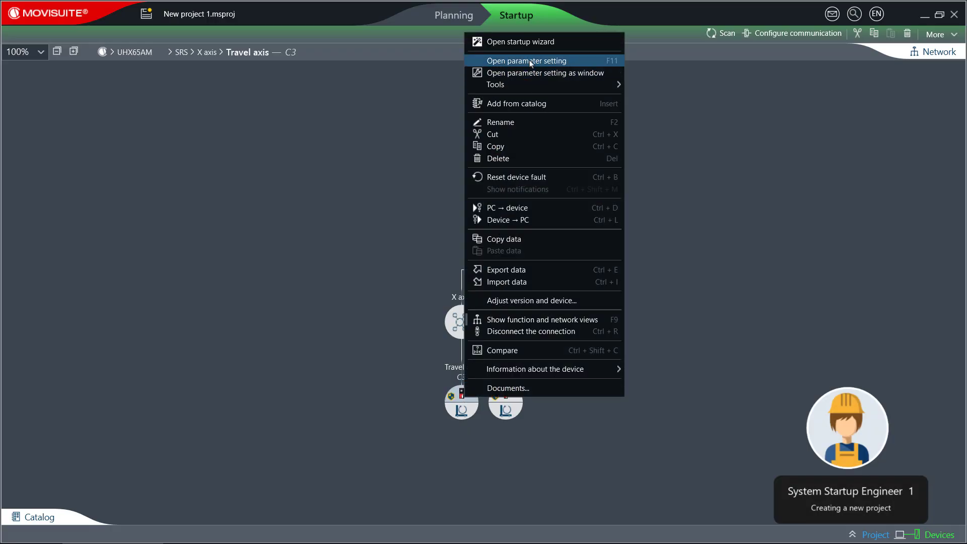
click(526, 60)
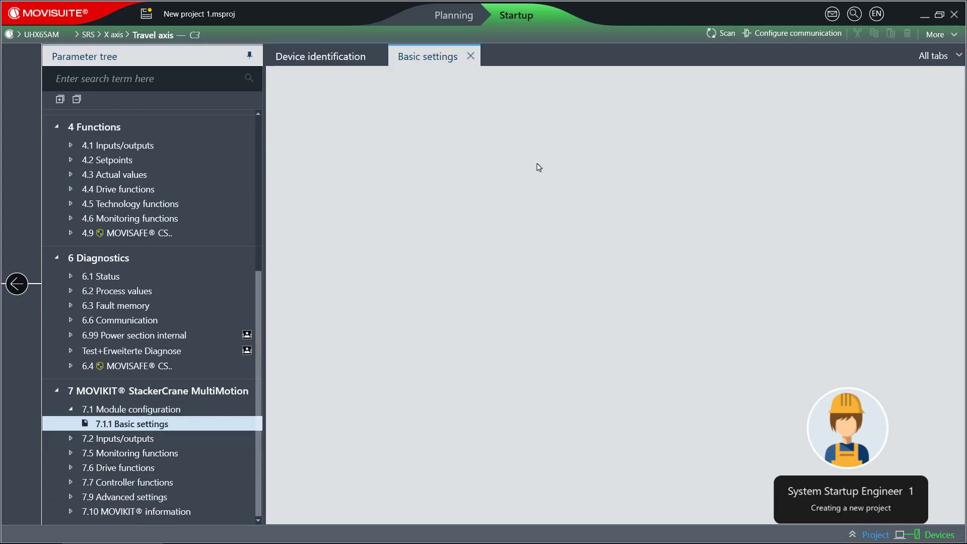
click(133, 424)
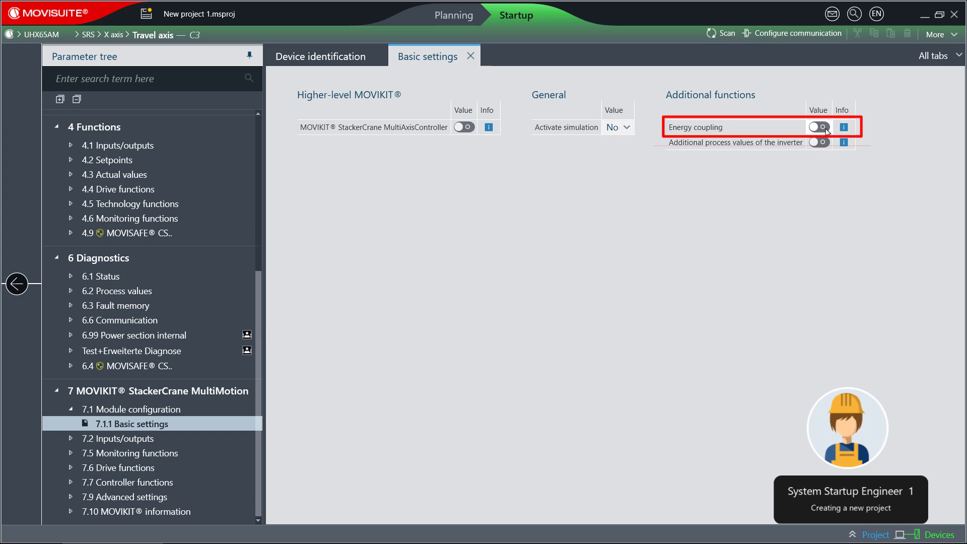
click(818, 127)
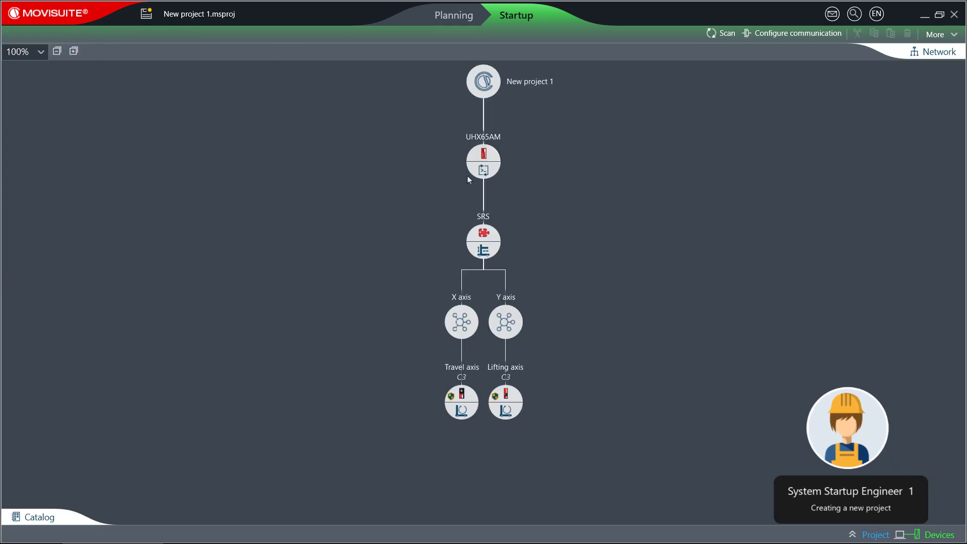
- Run Update IEC project on UHX65AM and accept the warm reset
right_click(483, 162)
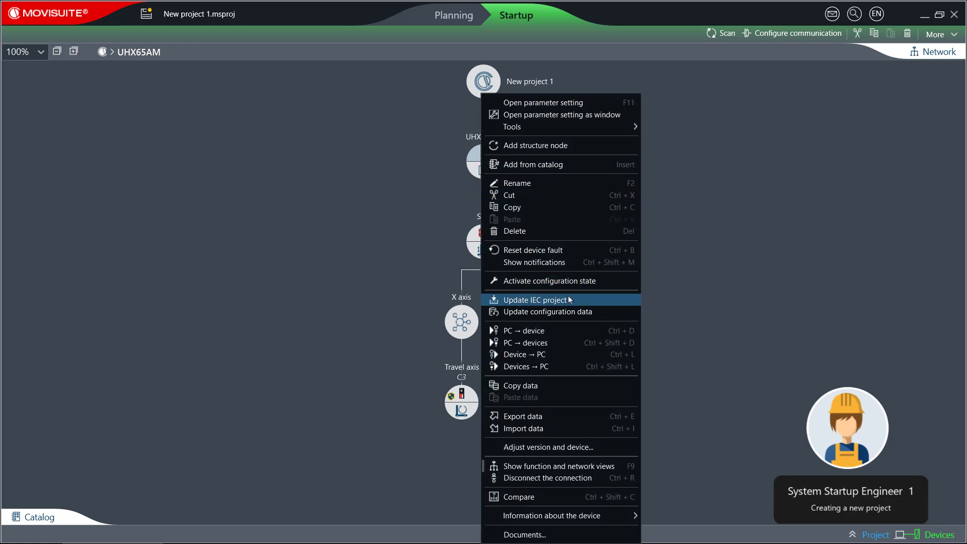
click(546, 311)
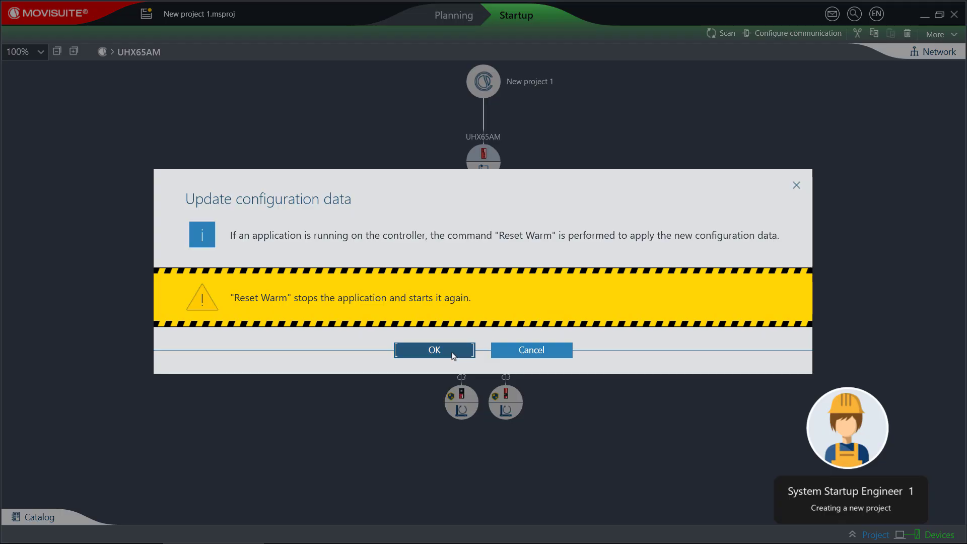
click(434, 349)
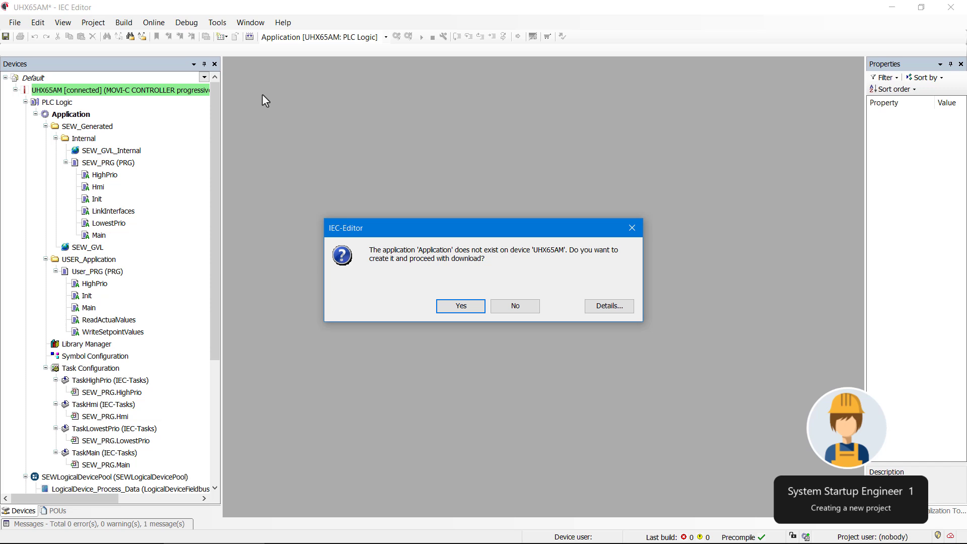
- Create, download and start the UHX65AM application, then save and download the project source
click(460, 306)
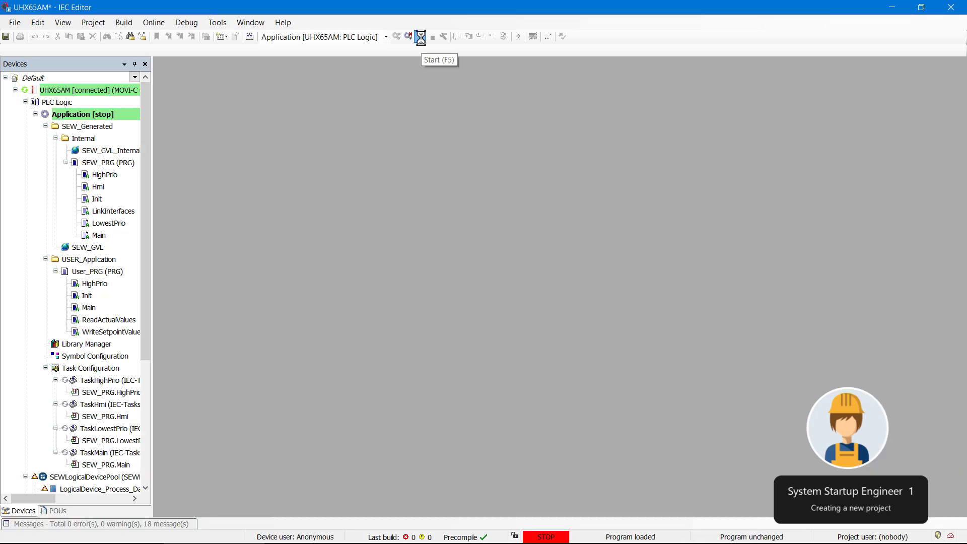
click(420, 36)
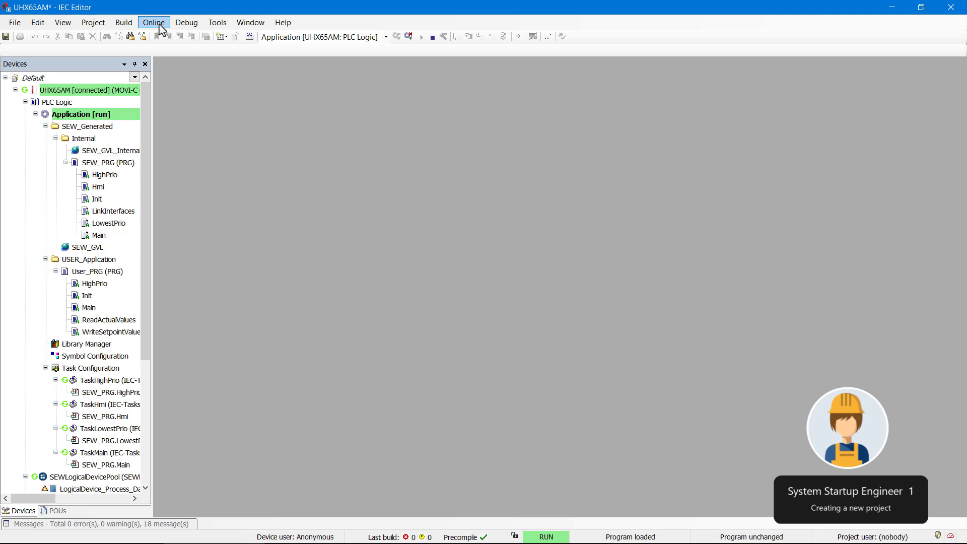
click(153, 22)
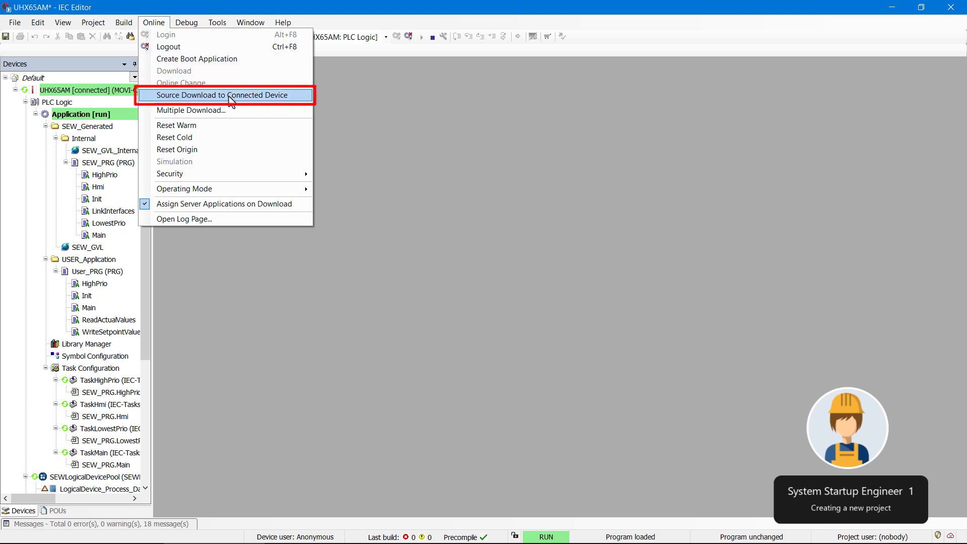
click(222, 95)
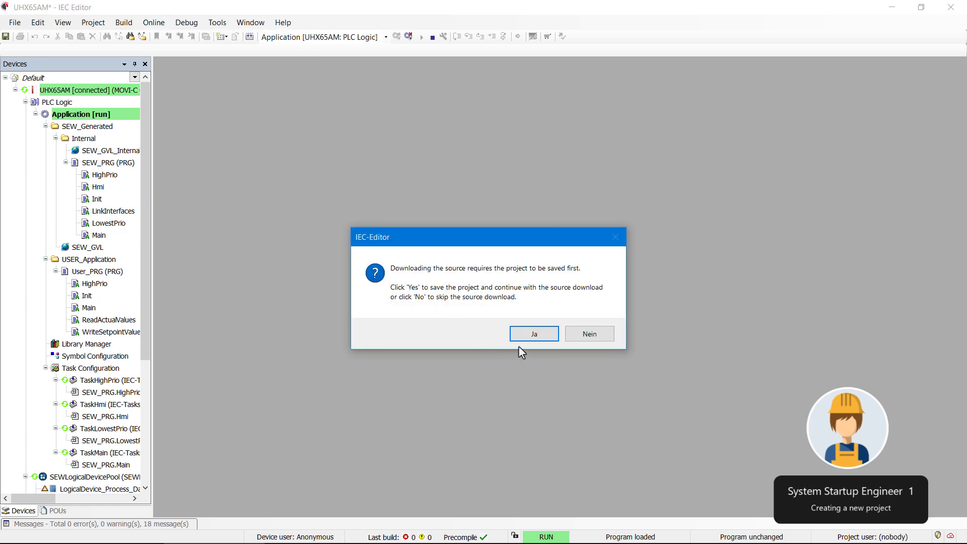
click(532, 334)
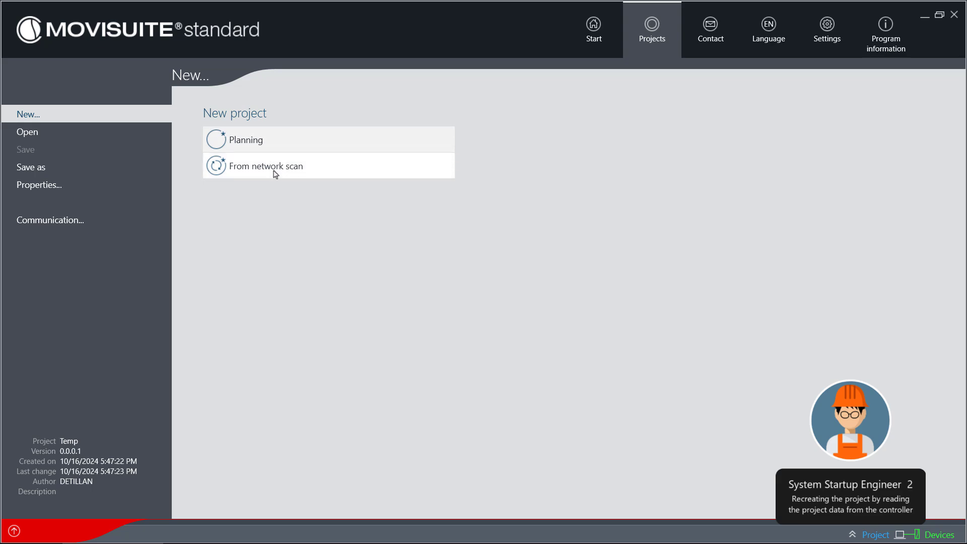
- Add IP address 10.56.56.72 to the Ethernet scan settings and start the network scan
click(245, 139)
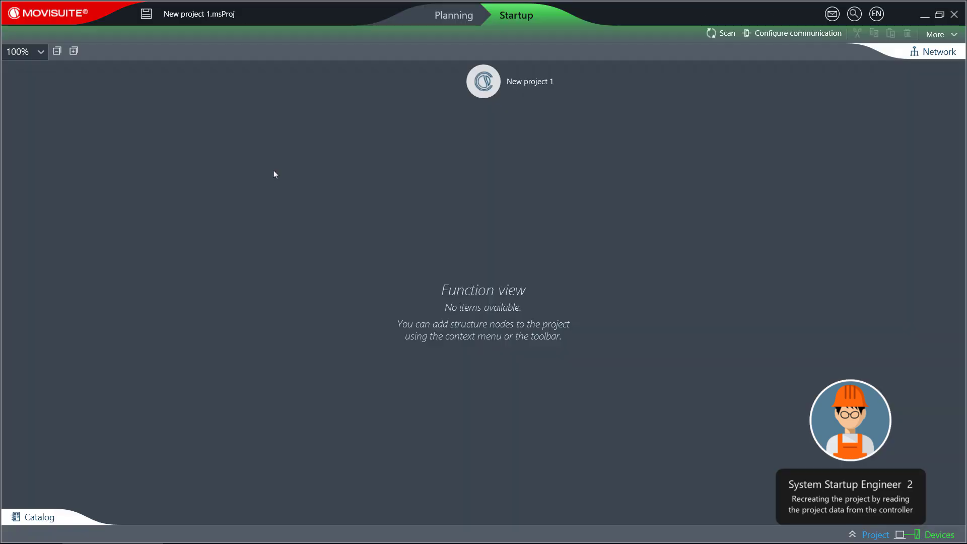
click(796, 33)
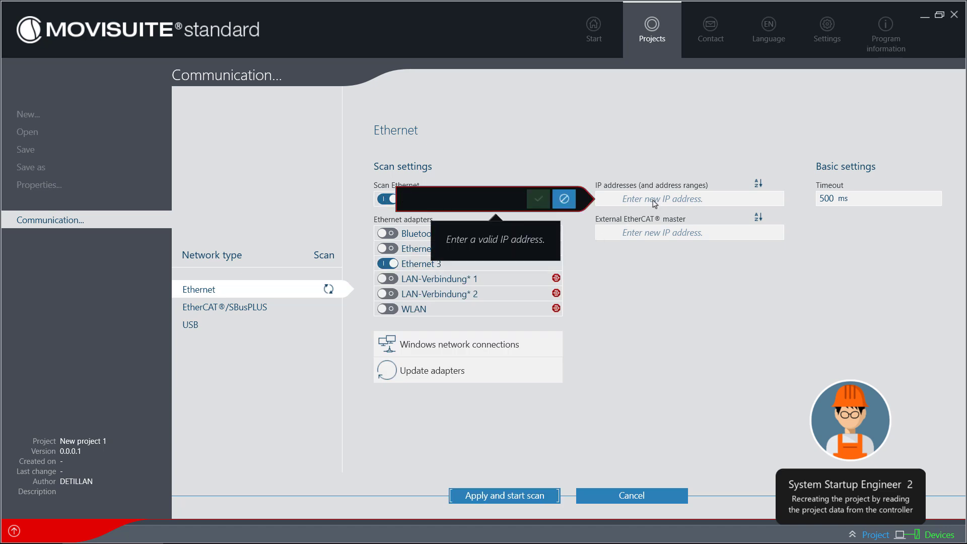
text(10.56.5)
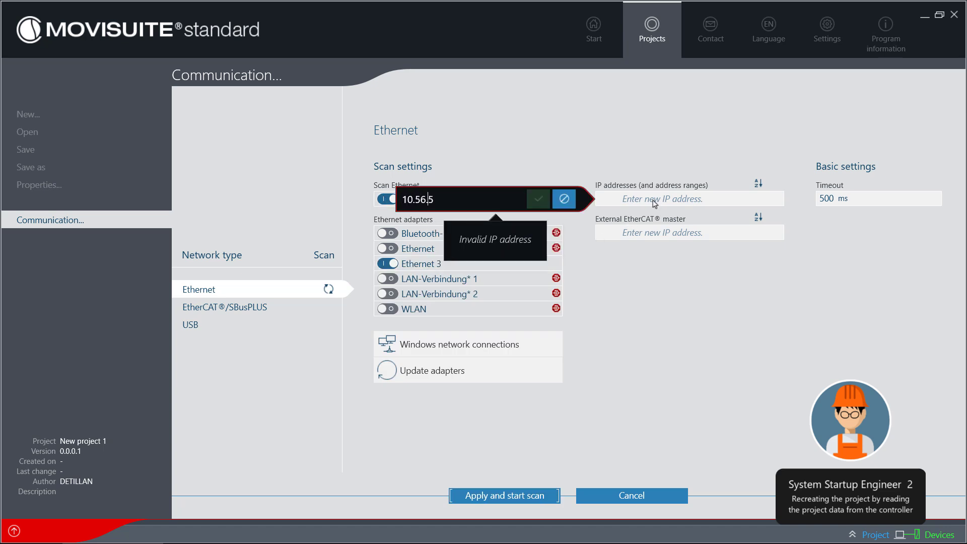
text(6.72)
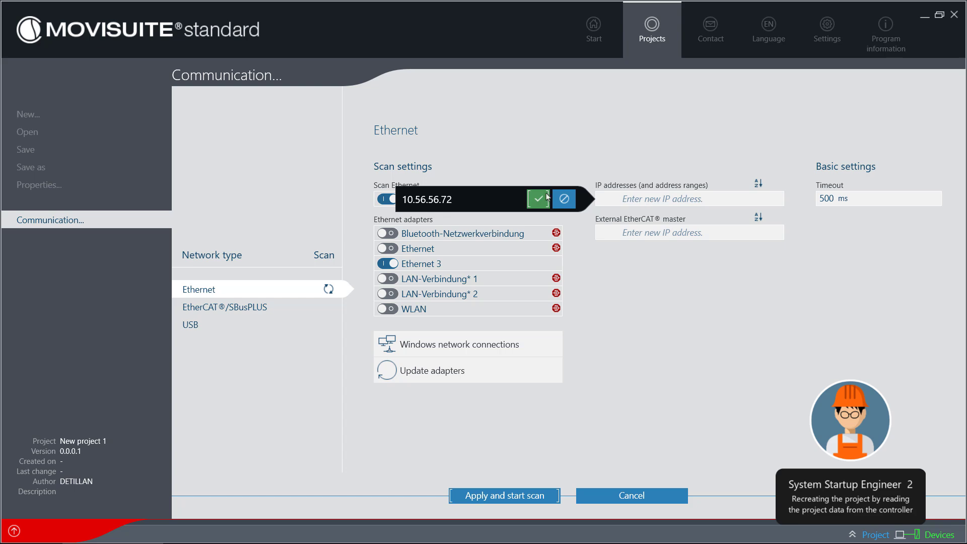
click(503, 495)
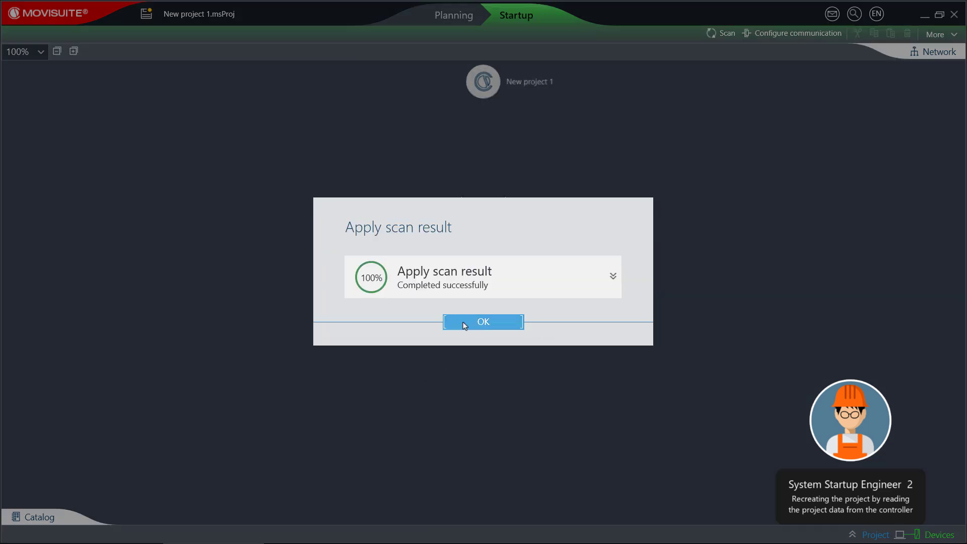
- Confirm the applied scan result with OK
click(483, 321)
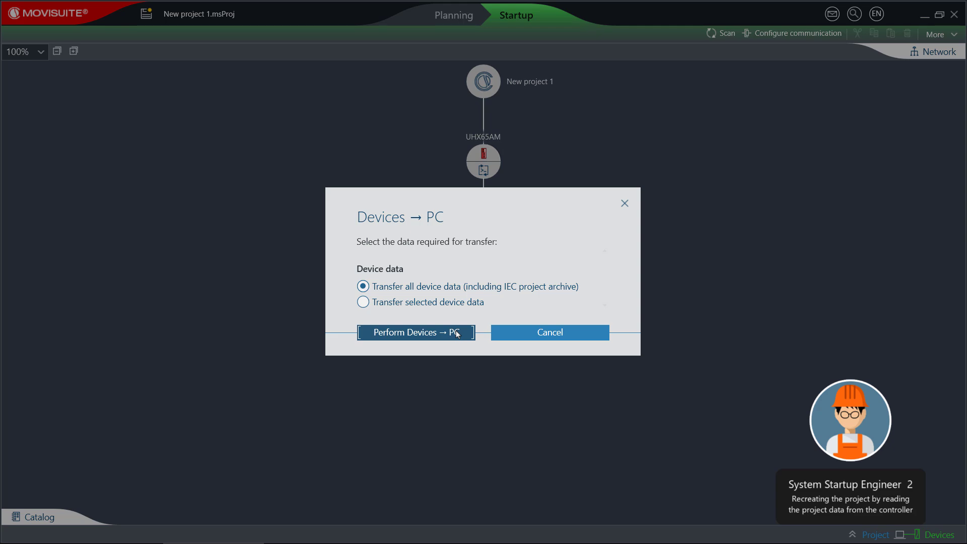
- Perform the Devices → PC transfer of all device data and acknowledge its success
click(415, 333)
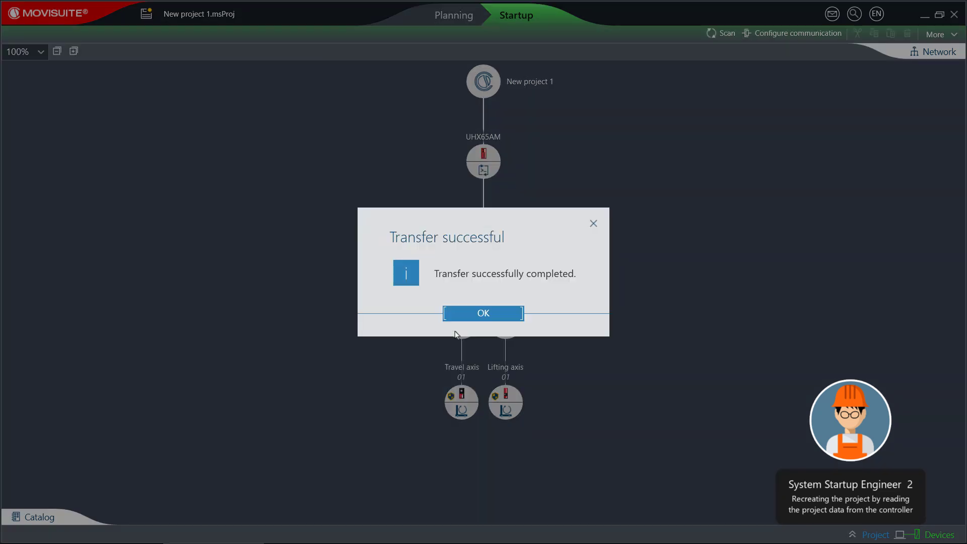
click(483, 314)
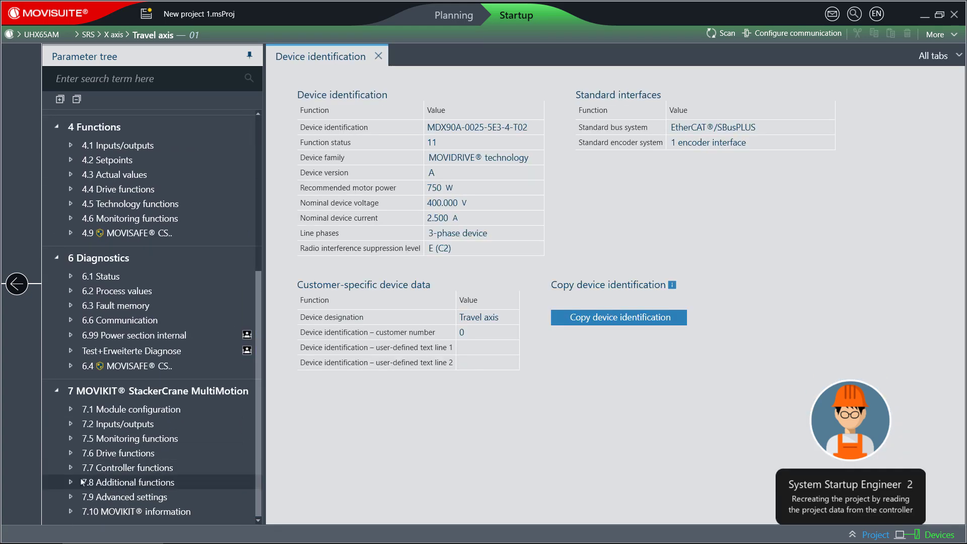
- Browse the Travel axis parameter tree and open 7.8.12 Energy coupling
scroll(up, 3)
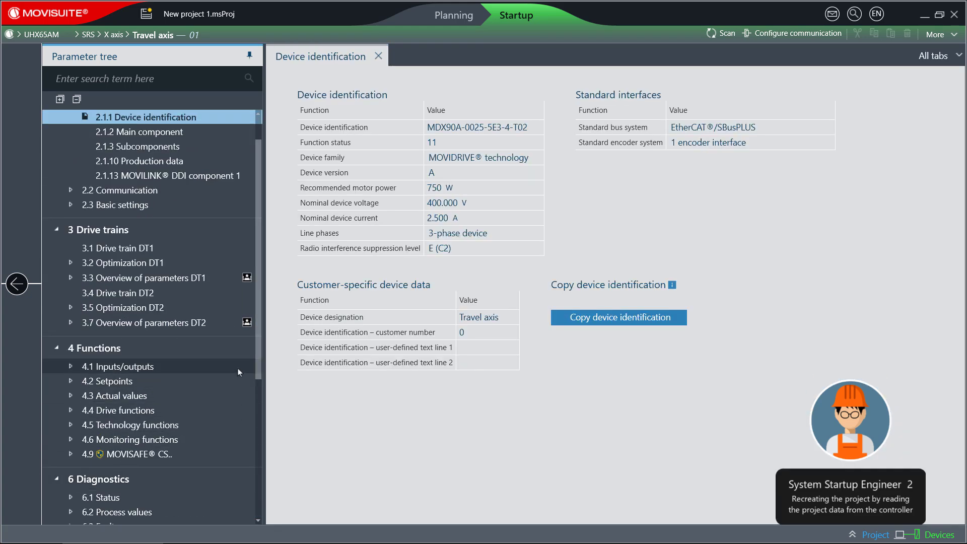
scroll(down, 3)
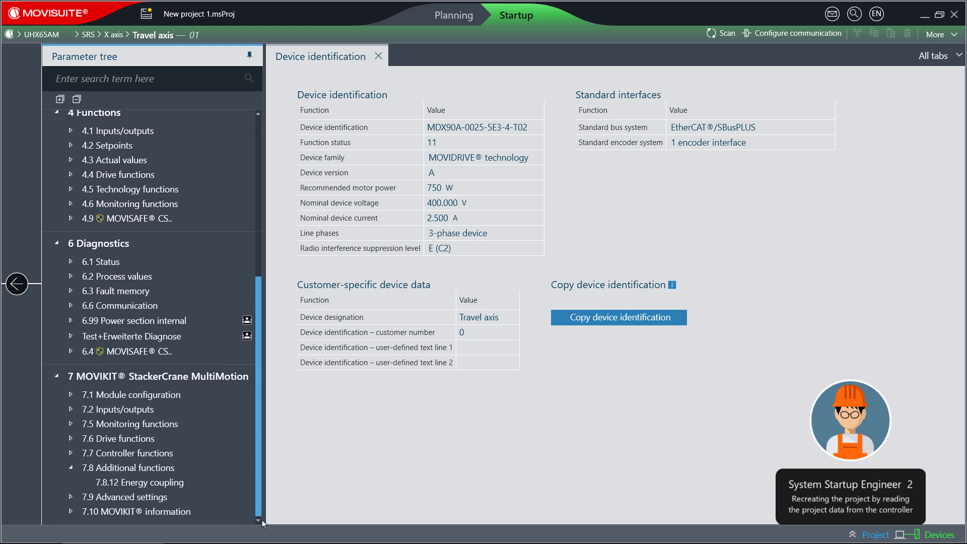
click(140, 482)
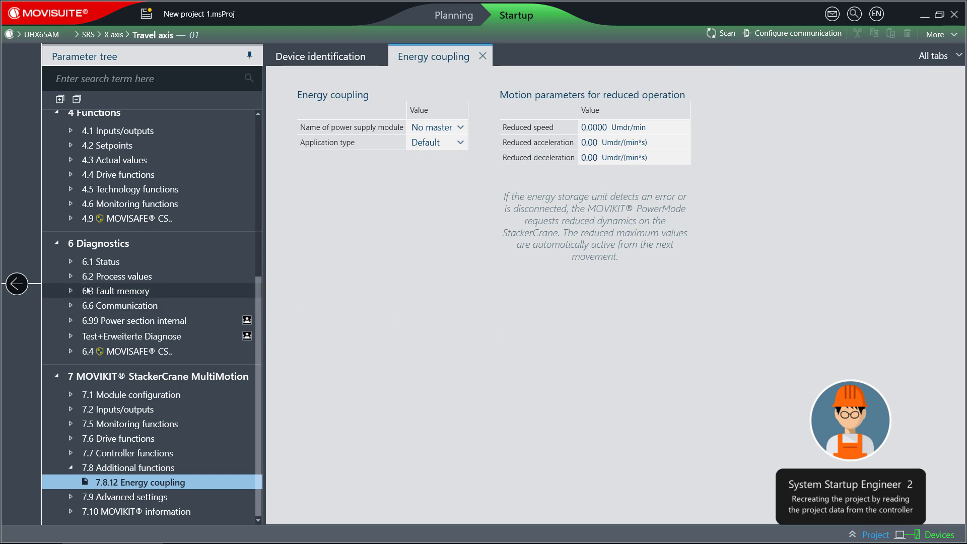
mouse_move(17, 283)
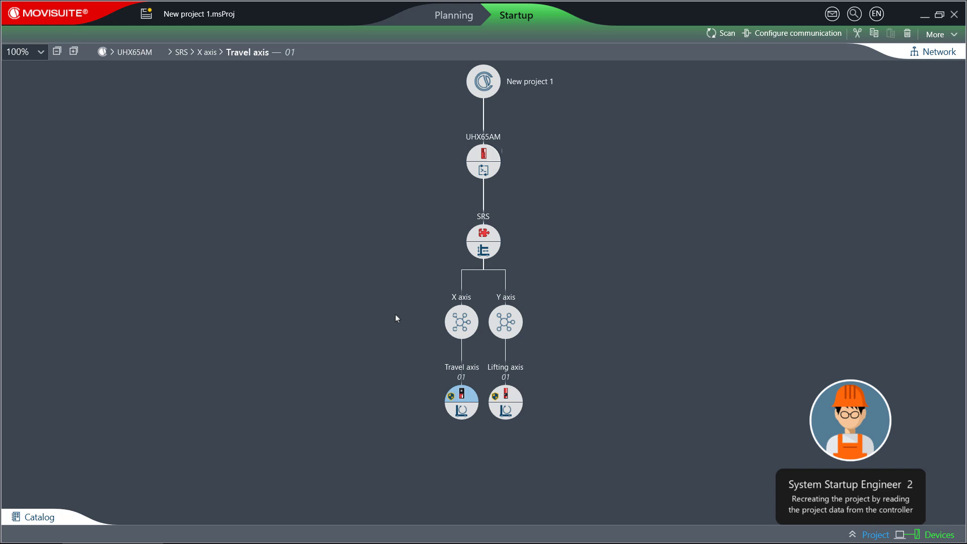
click(483, 162)
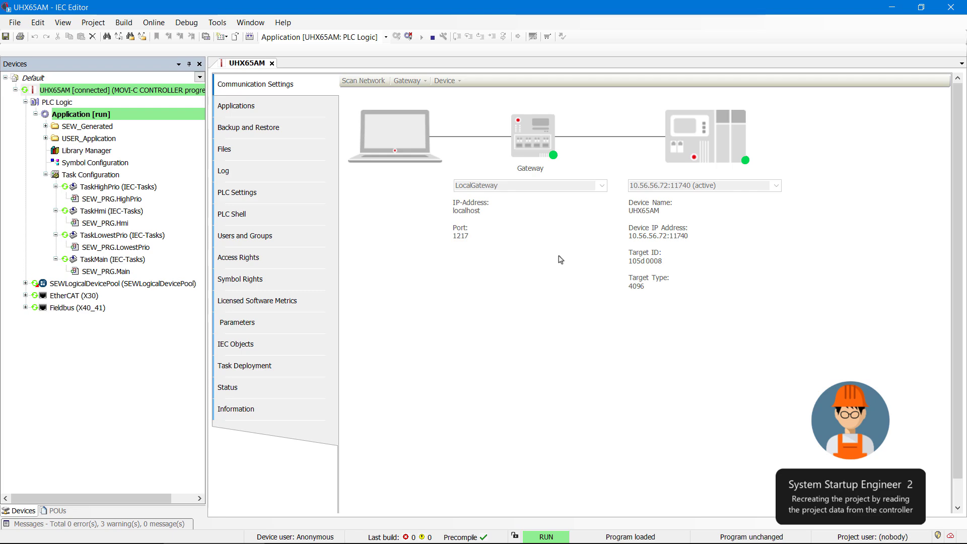
mouse_move(536, 279)
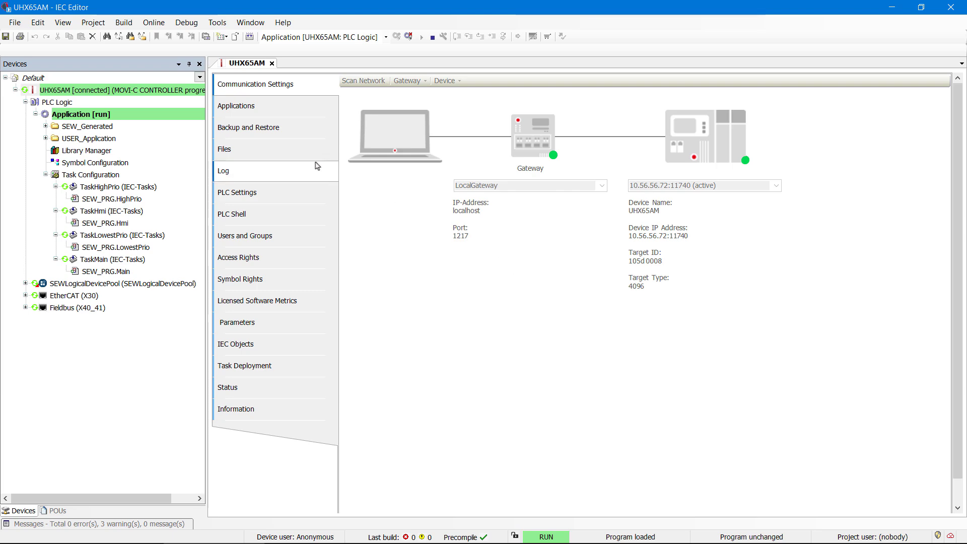
click(153, 22)
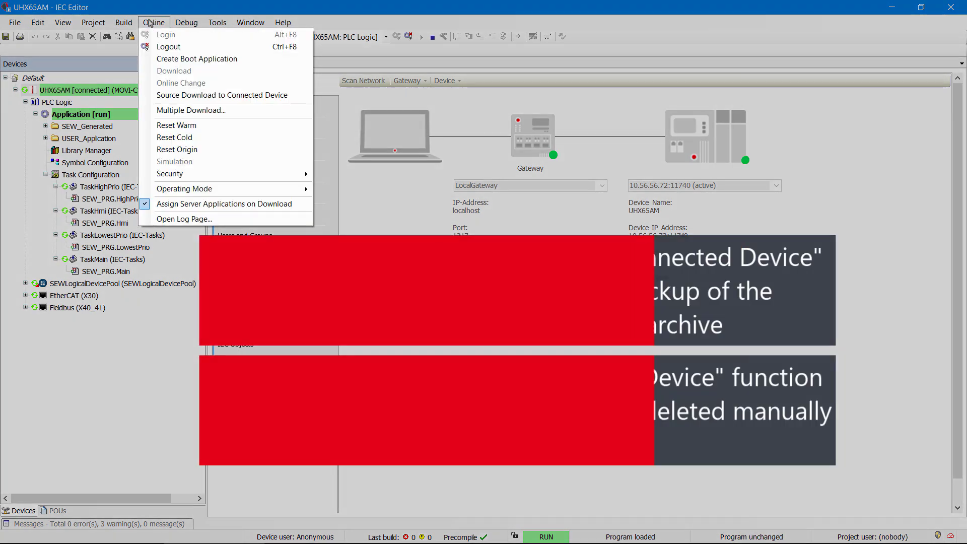
mouse_move(222, 95)
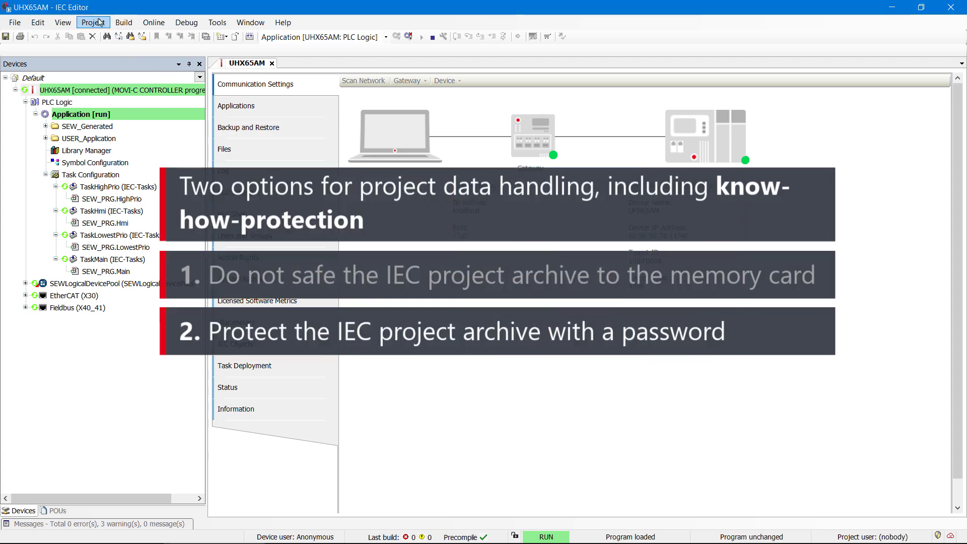
- In Project Settings > Security, choose Encryption with Password protection
click(92, 23)
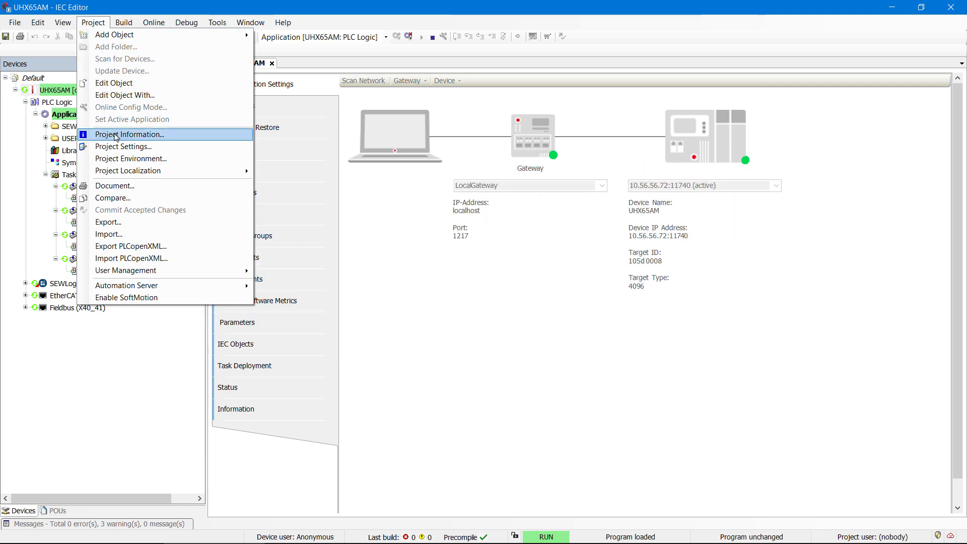
click(124, 146)
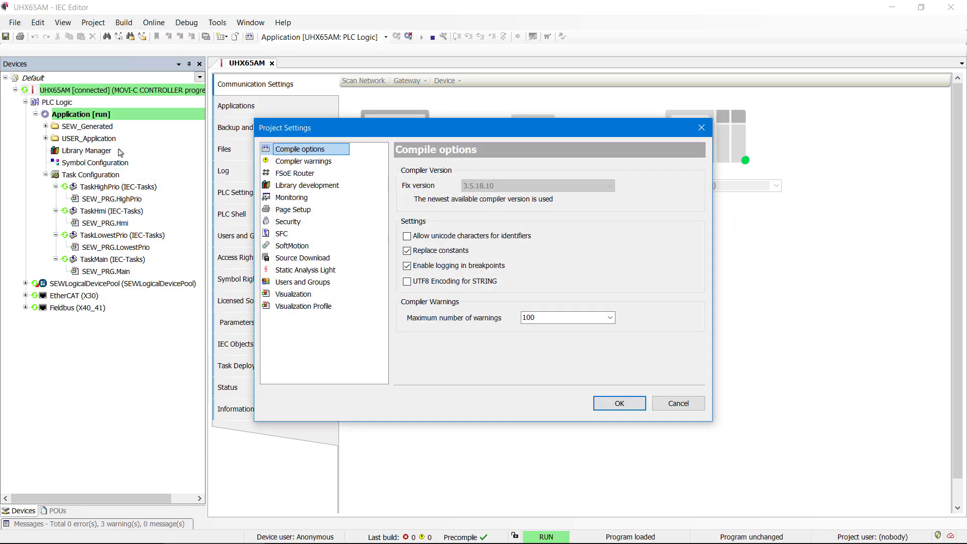
click(288, 222)
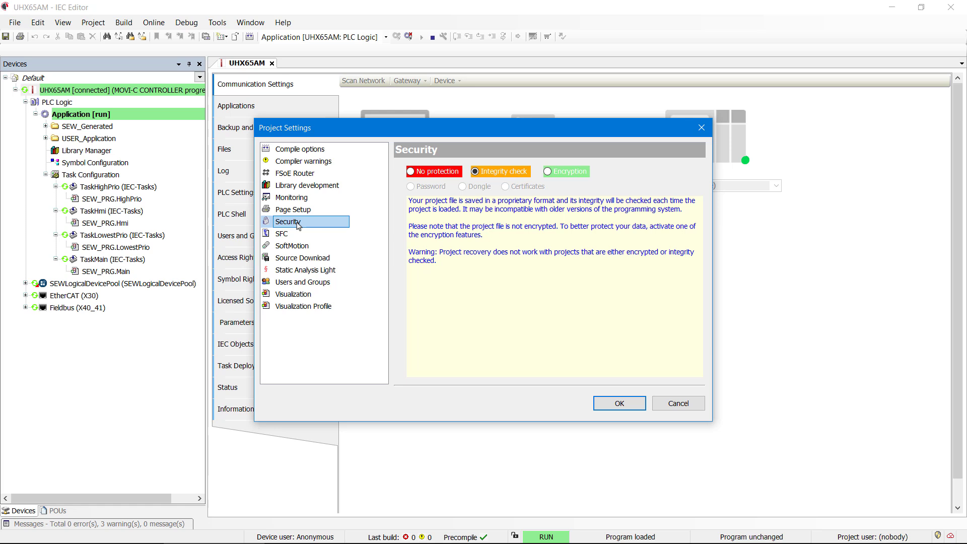
mouse_move(572, 178)
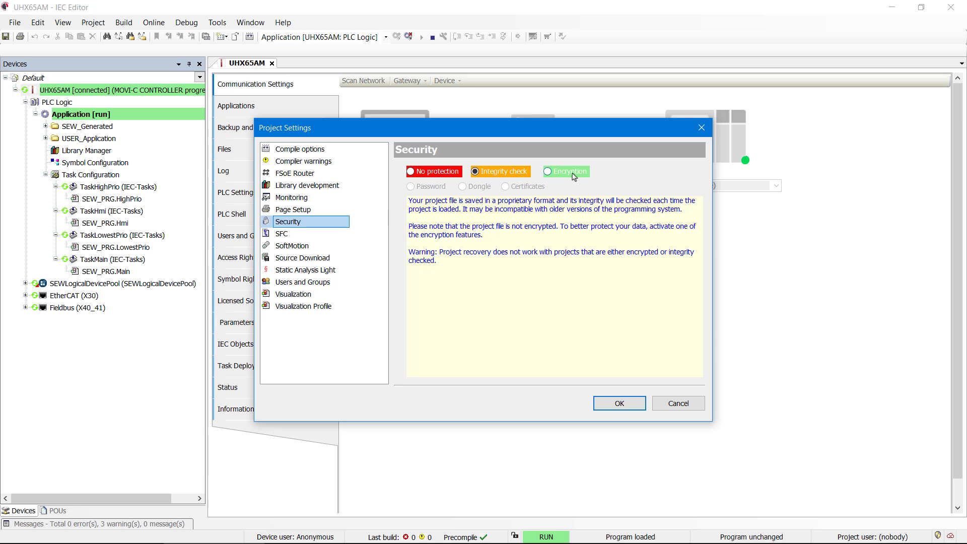
click(547, 171)
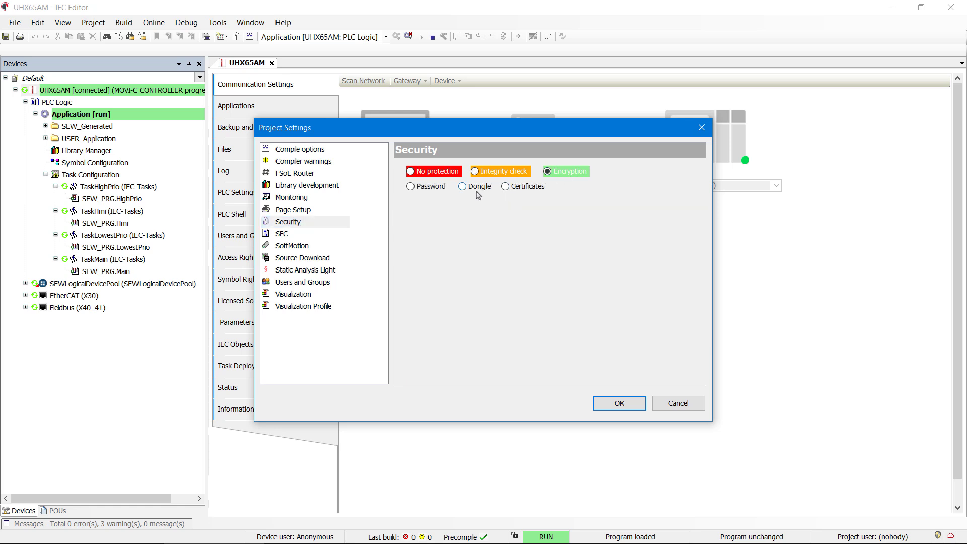
click(410, 187)
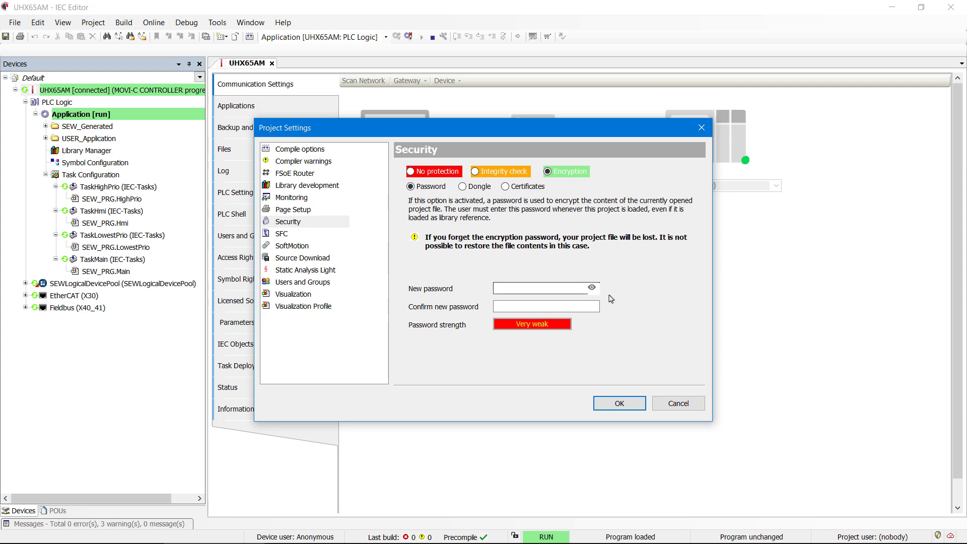